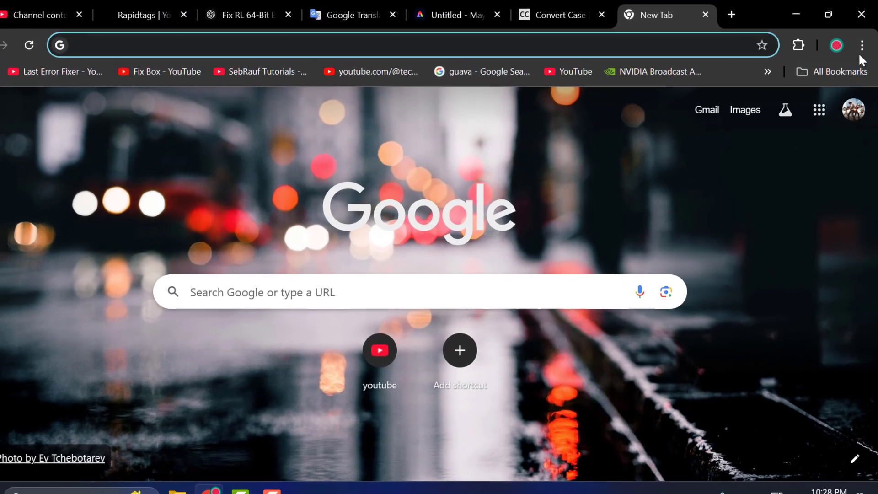
# Navigate from the Chrome menu to Settings > Privacy and security and reach Delete browsing data
pyautogui.click(859, 45)
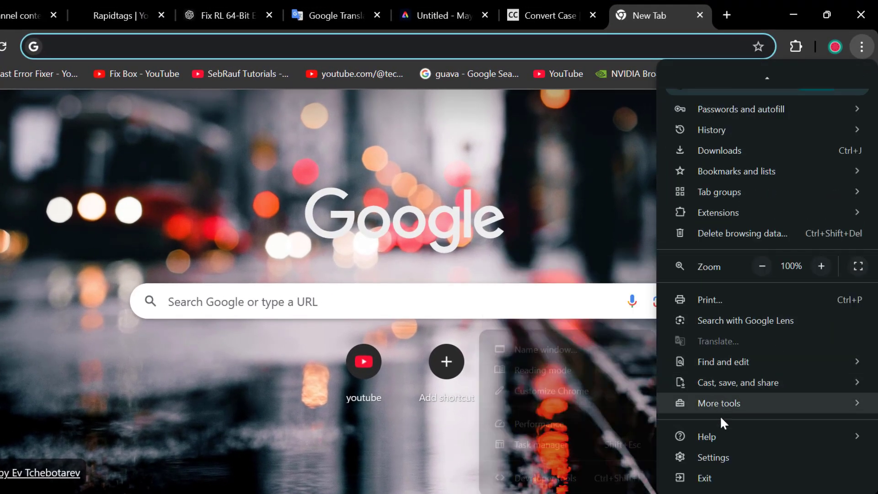
pyautogui.click(714, 457)
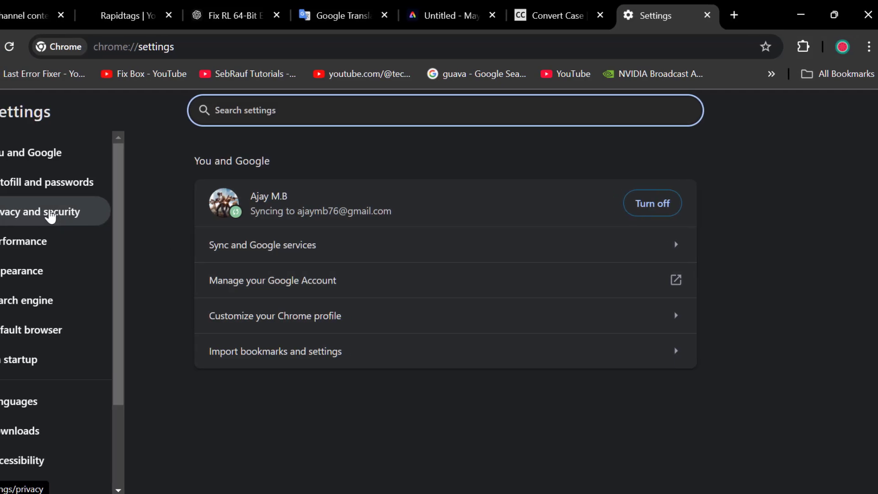
pyautogui.click(50, 211)
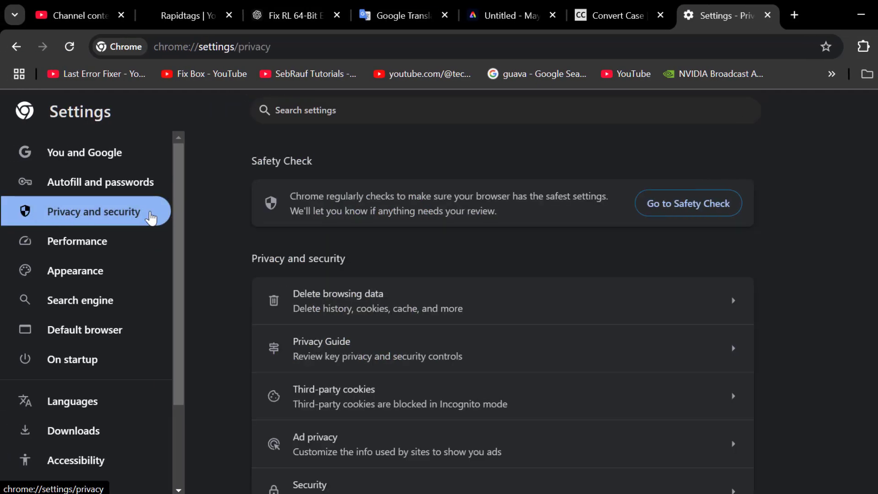
pyautogui.scroll(-3)
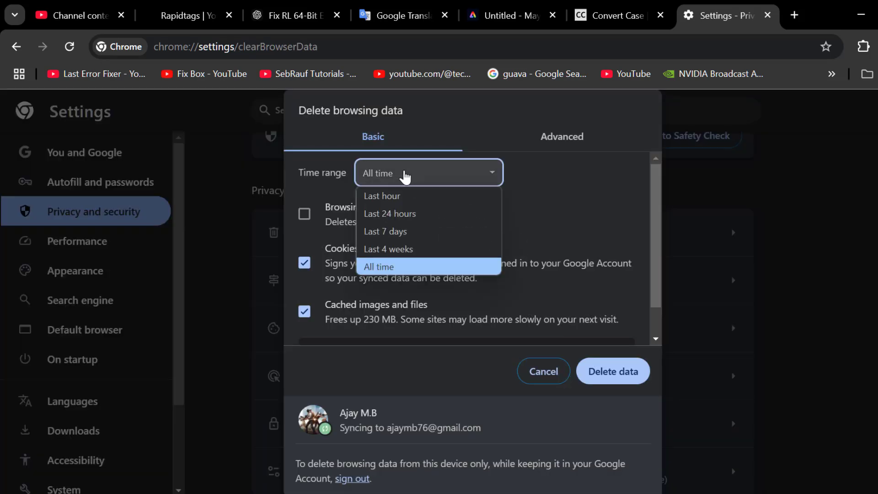
# Delete browsing history, cookies and cached files for the All time range
pyautogui.click(382, 196)
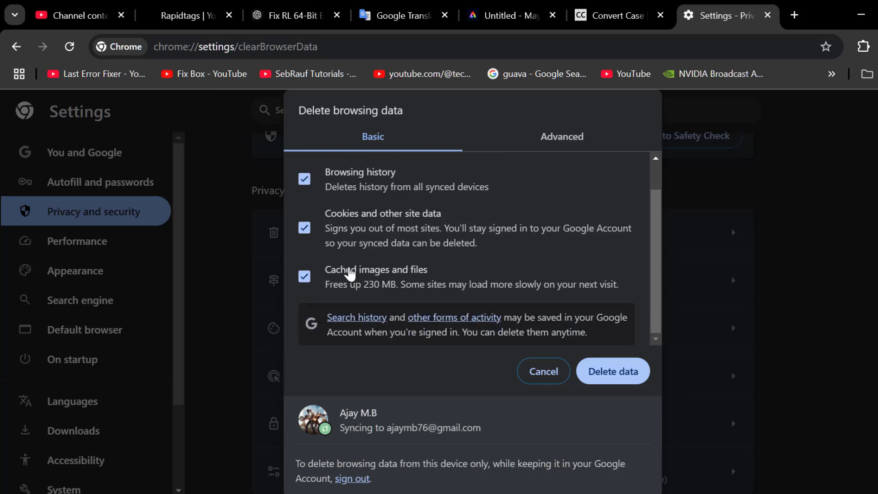
pyautogui.scroll(3)
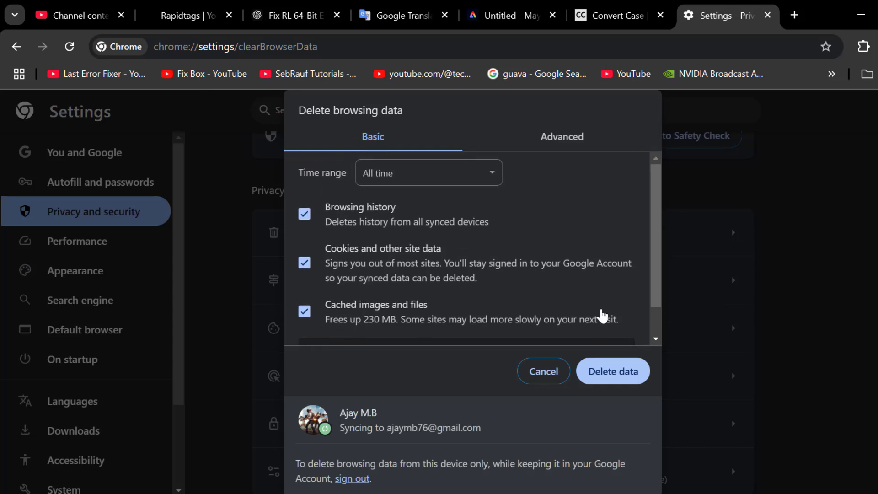
pyautogui.click(543, 371)
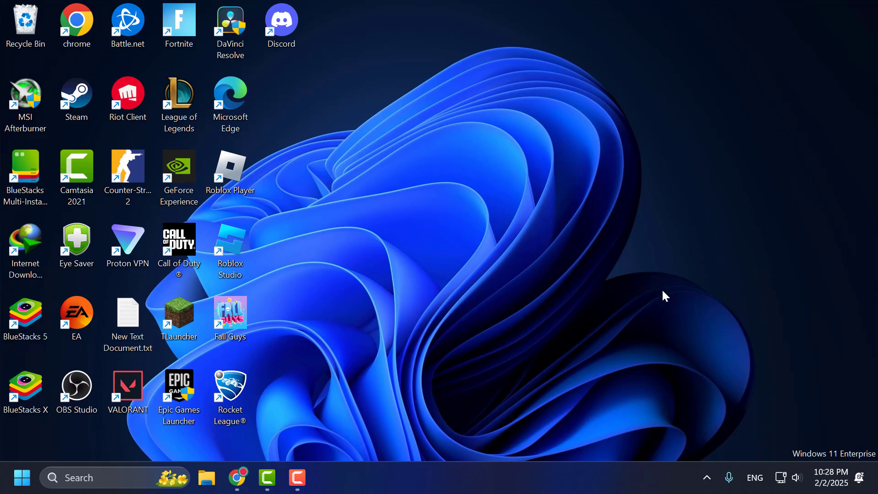
pyautogui.moveTo(561, 325)
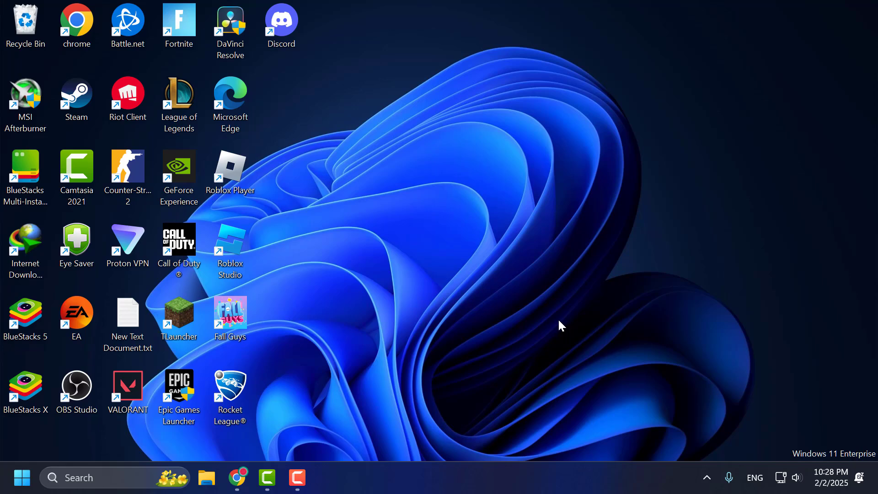
pyautogui.moveTo(570, 327)
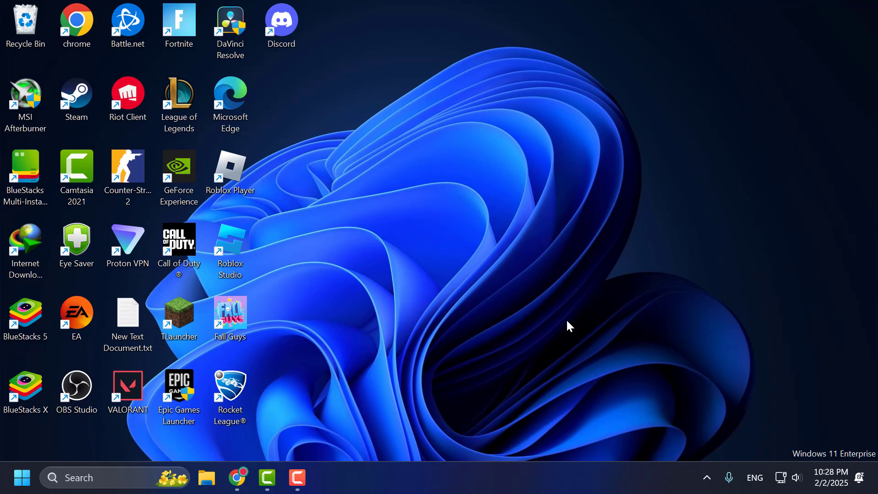
pyautogui.moveTo(382, 261)
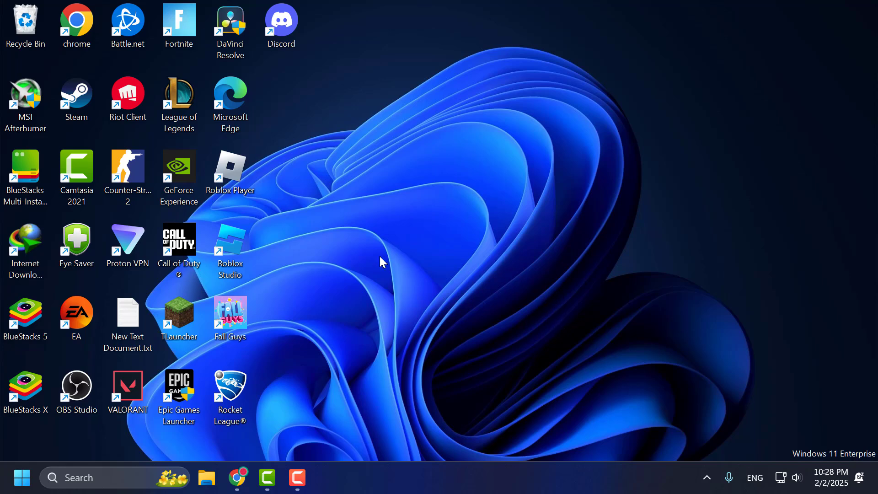
# Restore Chrome, launch a New Incognito window from the ⋮ menu, then close it
pyautogui.click(236, 477)
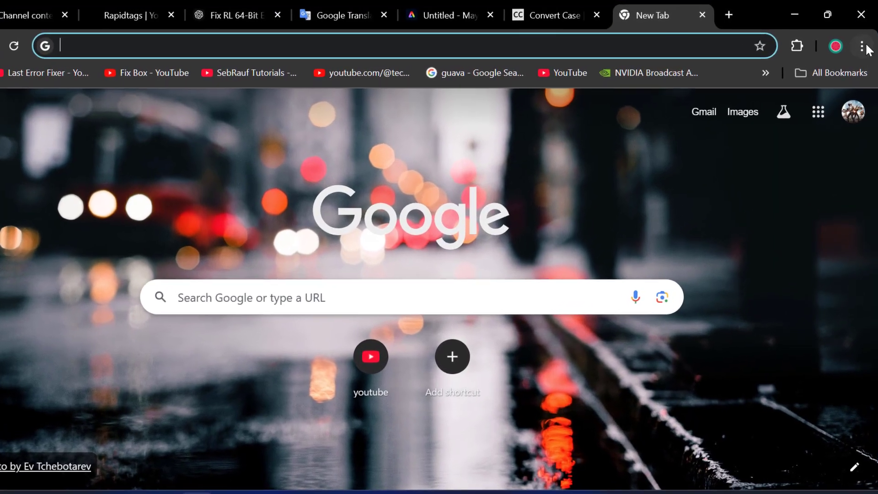
pyautogui.click(861, 45)
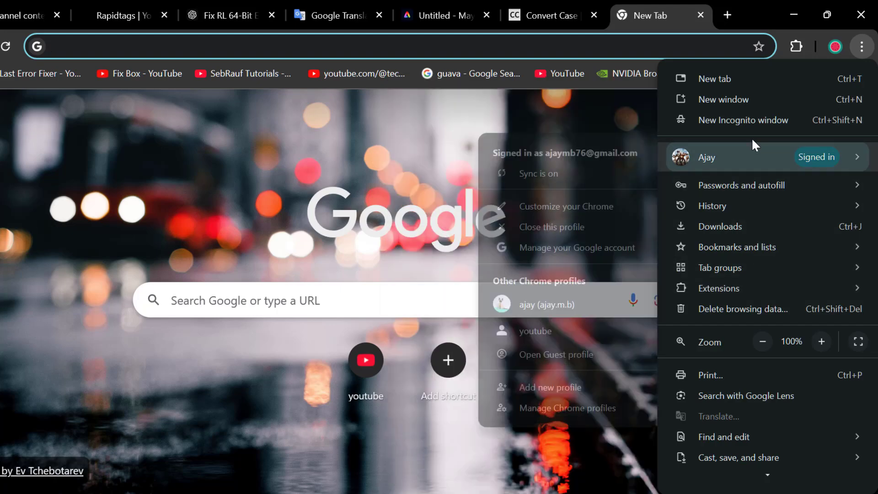
pyautogui.click(742, 120)
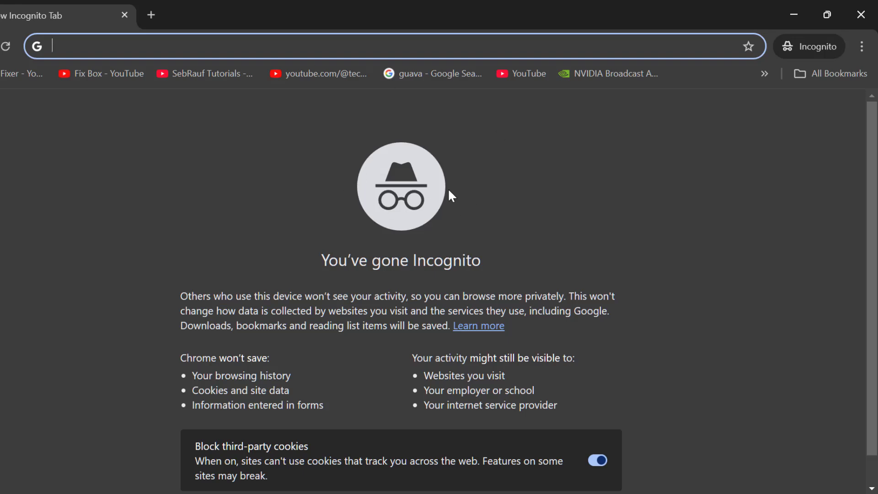
pyautogui.moveTo(858, 14)
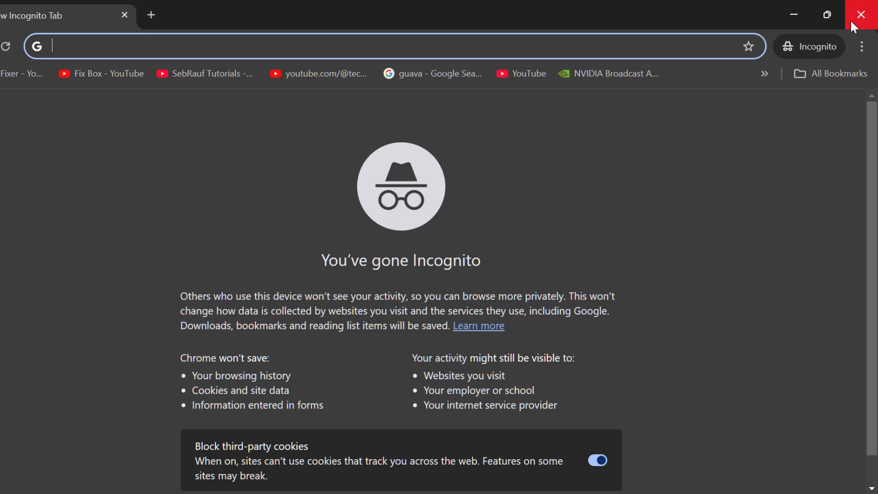
pyautogui.click(857, 13)
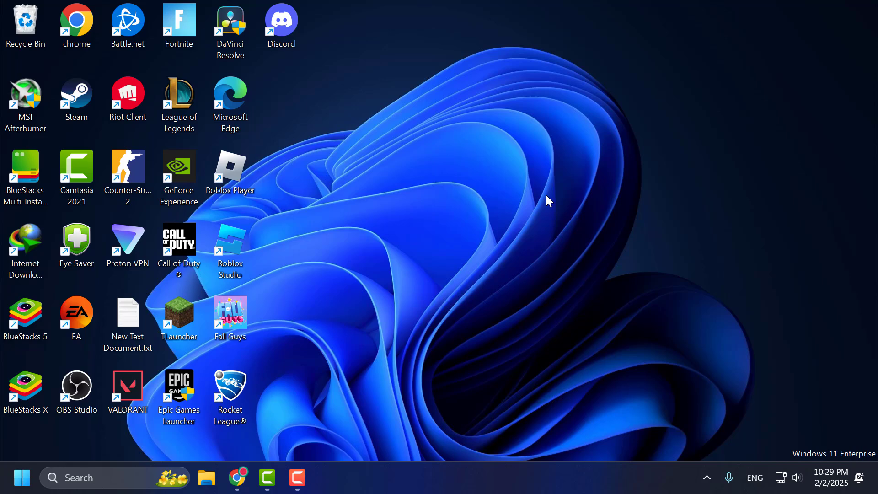
pyautogui.moveTo(556, 209)
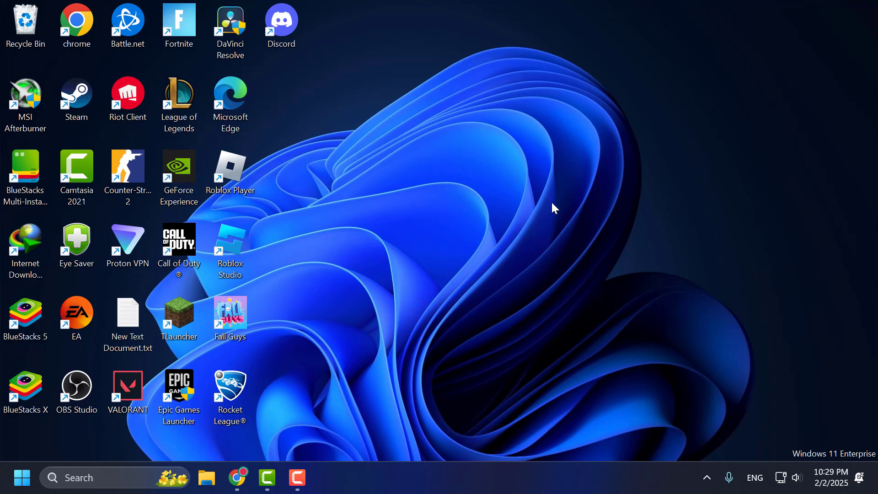